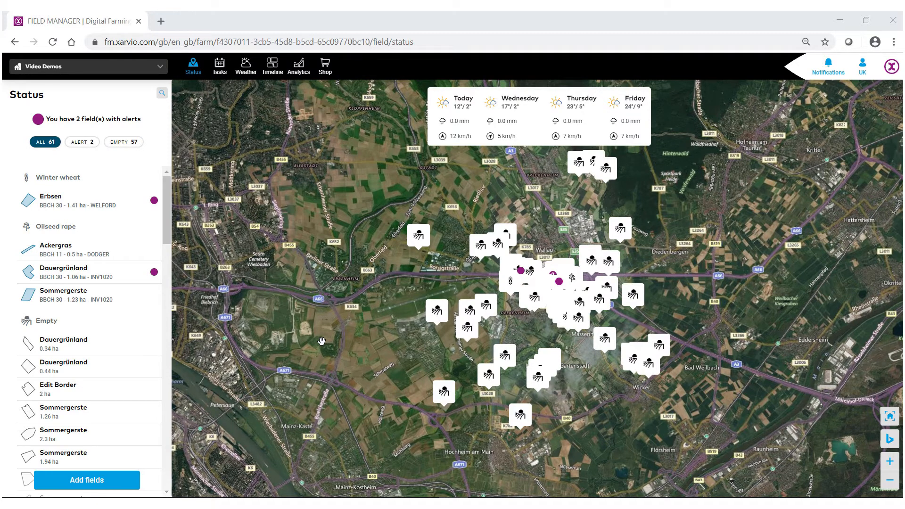
mouse_move(349, 341)
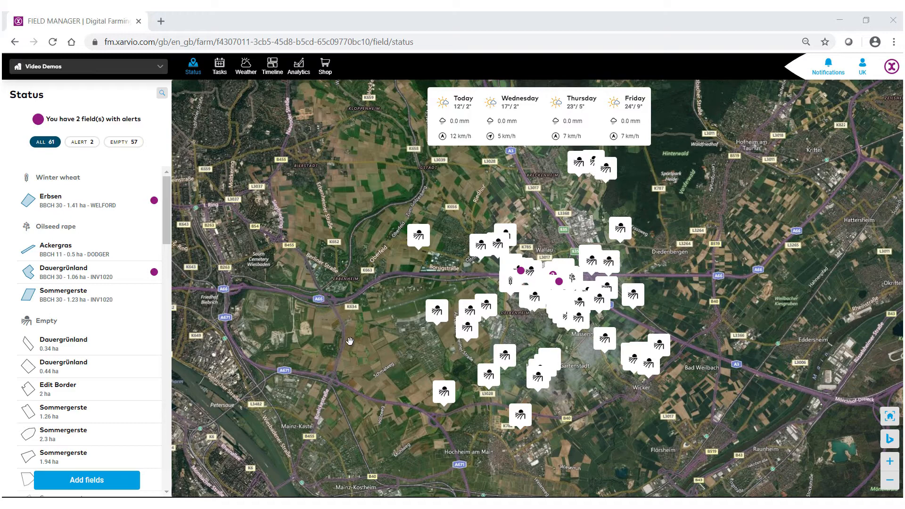
mouse_move(299, 262)
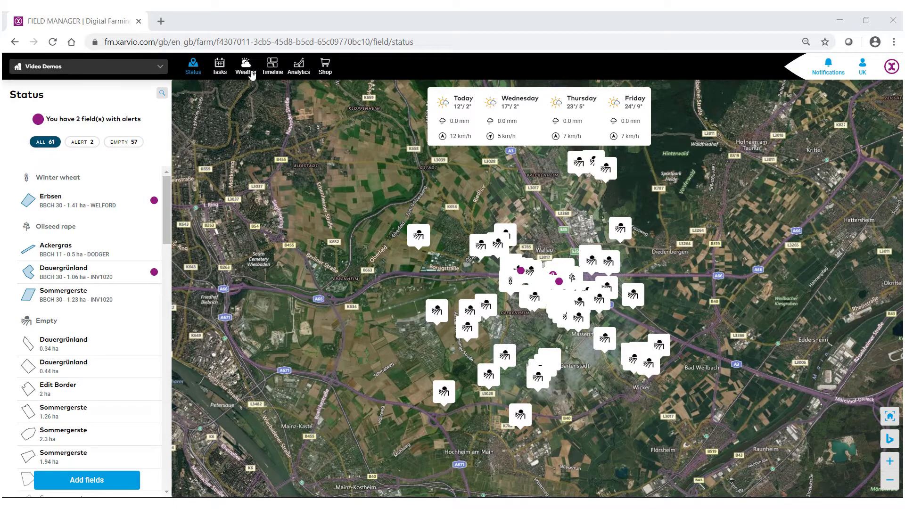
mouse_move(220, 91)
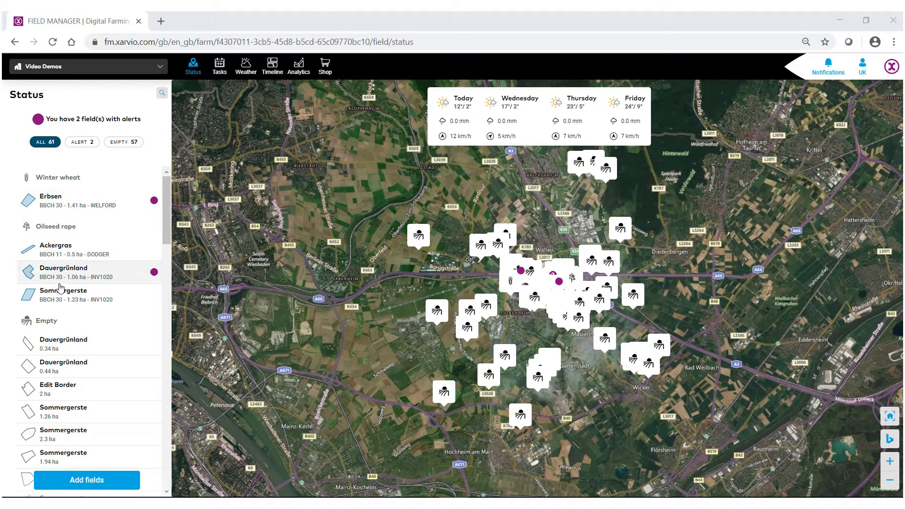
mouse_move(79, 196)
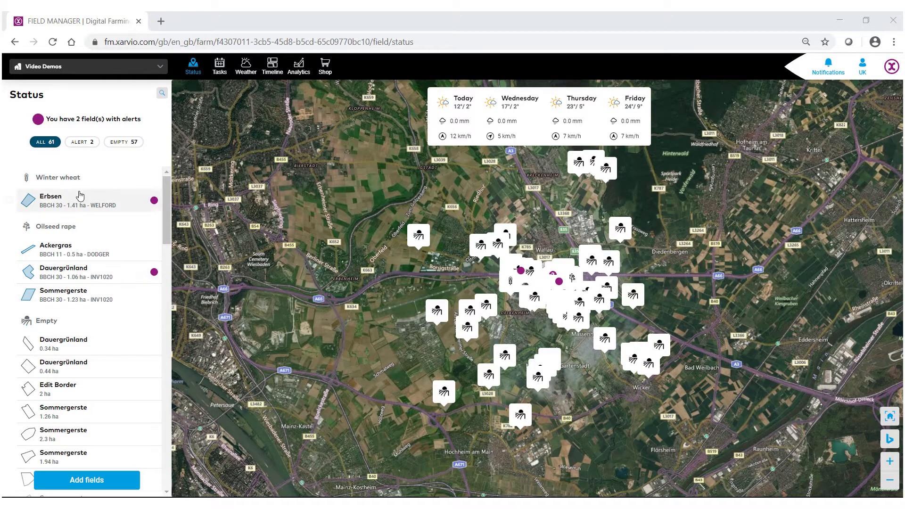
mouse_move(57, 249)
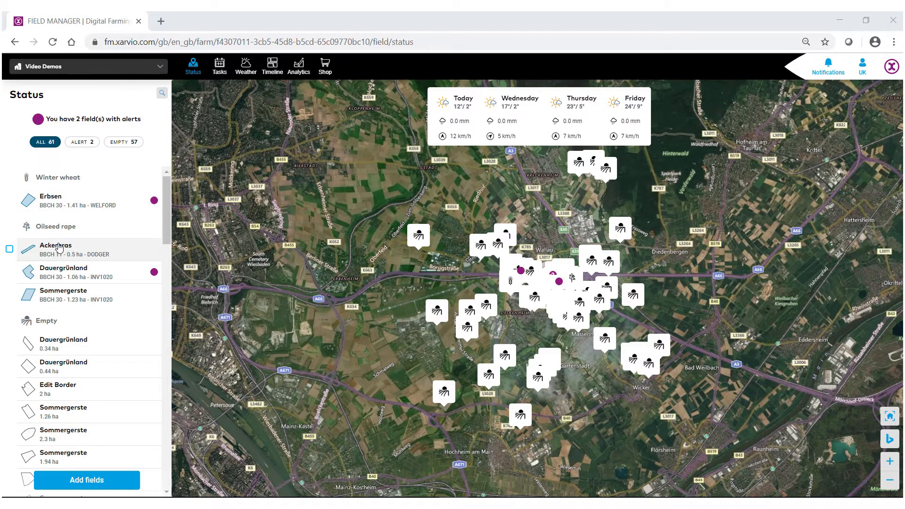
Open Ackergras from the Status field list and scroll to its weather and tasks sections
left_click(56, 249)
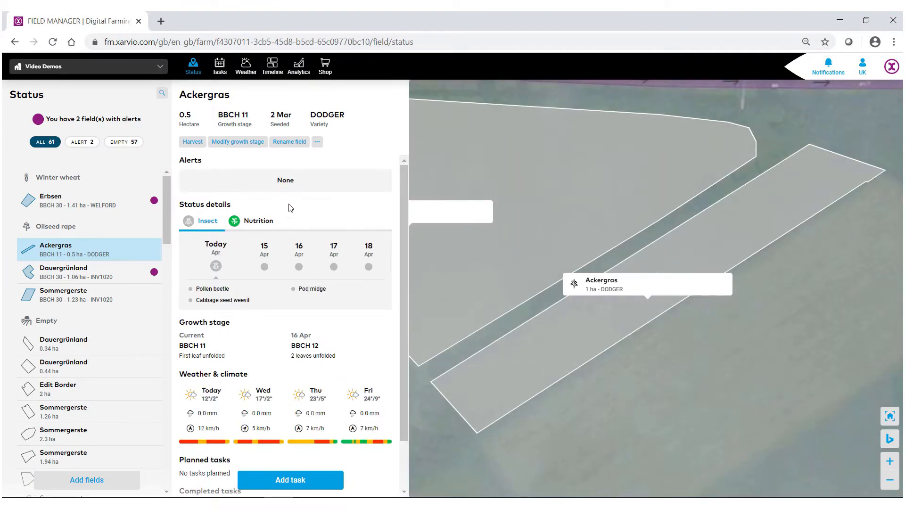
scroll("down", 3)
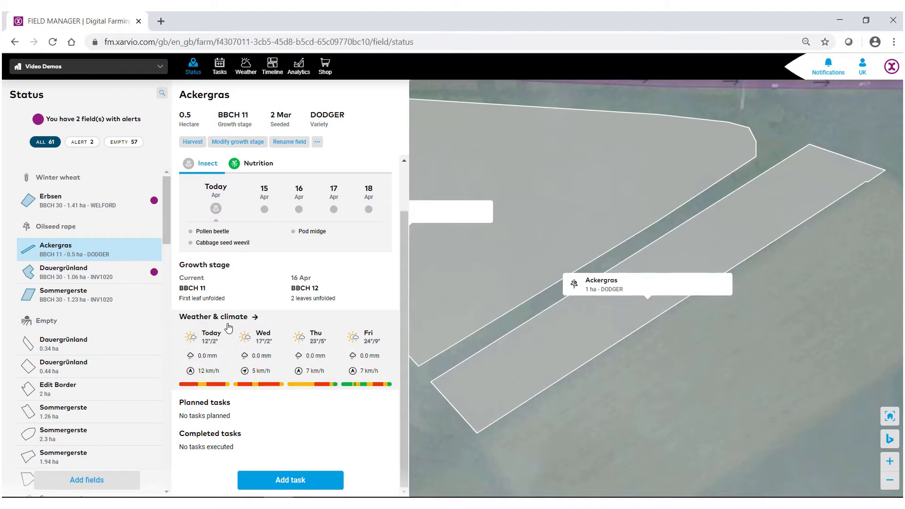
mouse_move(284, 344)
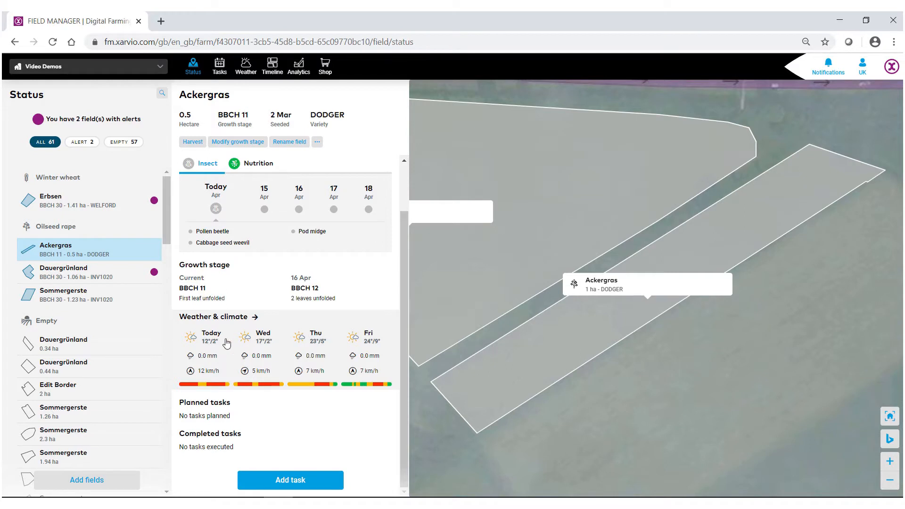
mouse_move(229, 323)
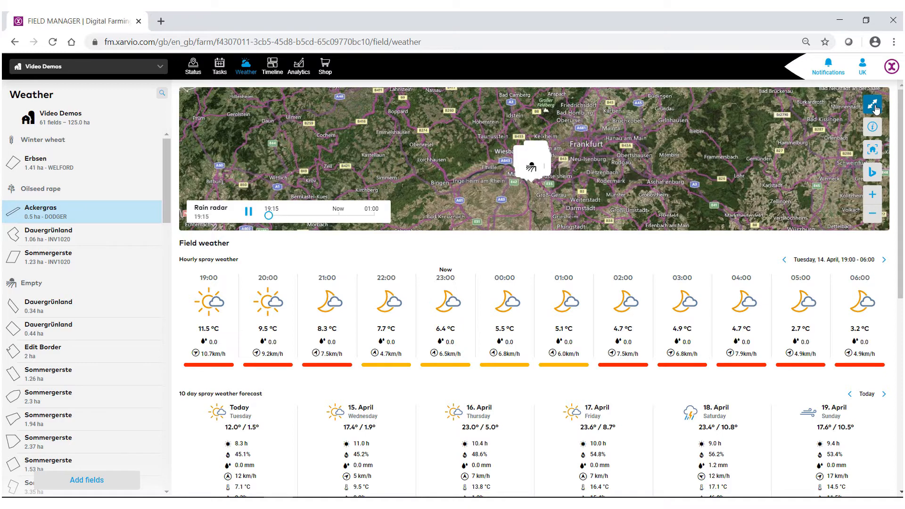
Enlarge the rain radar map on the Ackergras weather page to full size
left_click(876, 104)
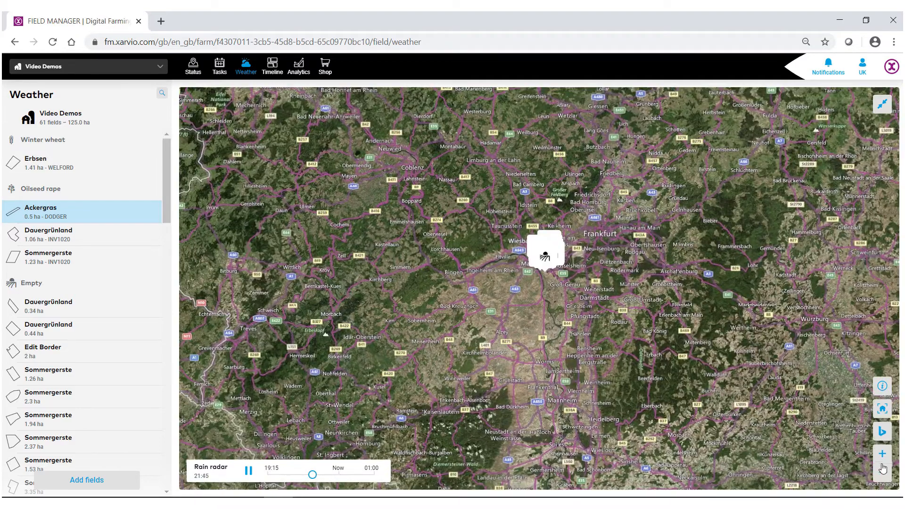
Zoom the rain radar in closer around the fields, then shrink the map back to normal size
left_click(882, 453)
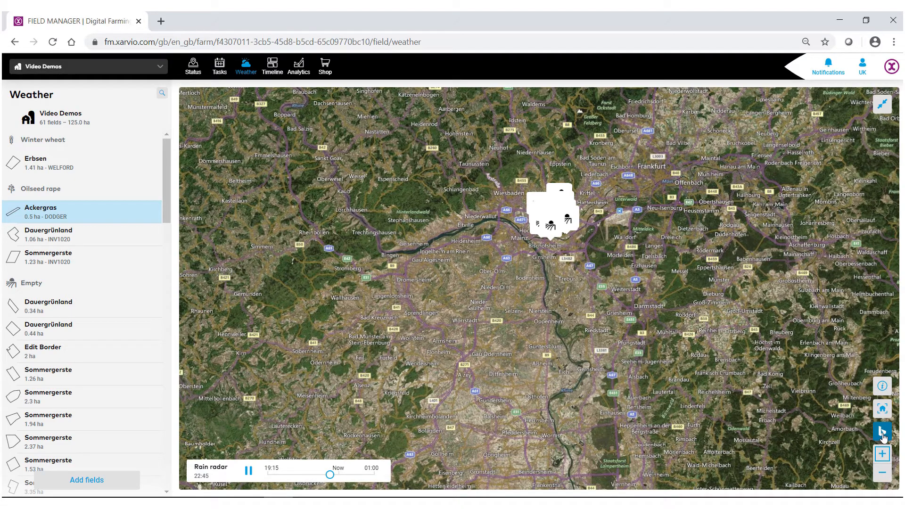
left_click(882, 431)
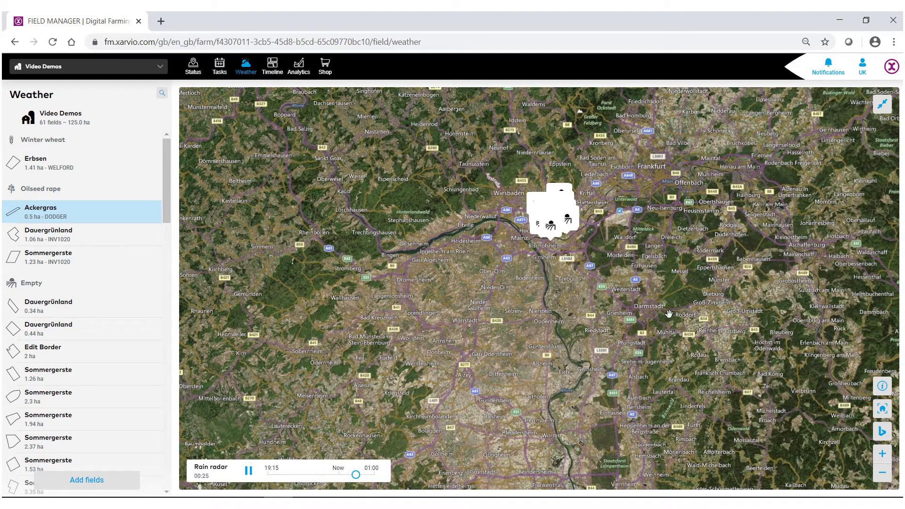
left_click(883, 386)
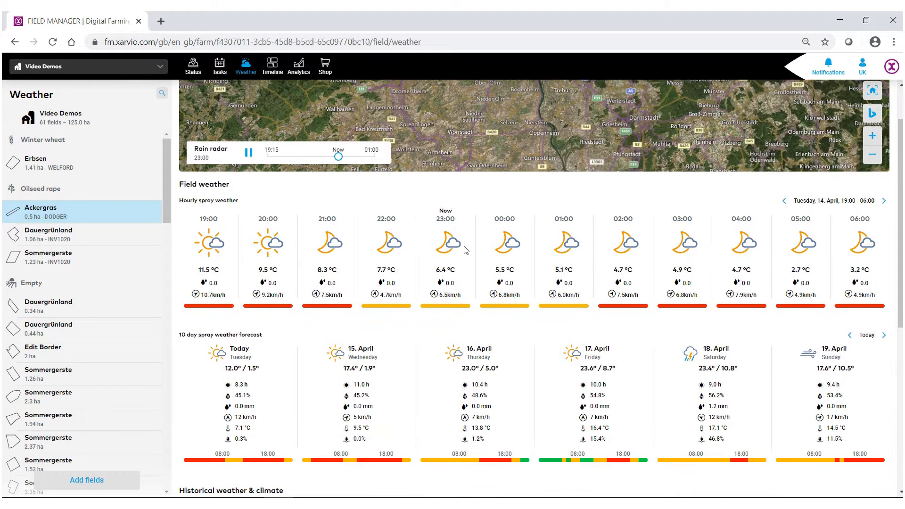
Advance the hourly spray weather to Wednesday 15 April, 07:00–18:00, reaching the historical charts
scroll("down", 3)
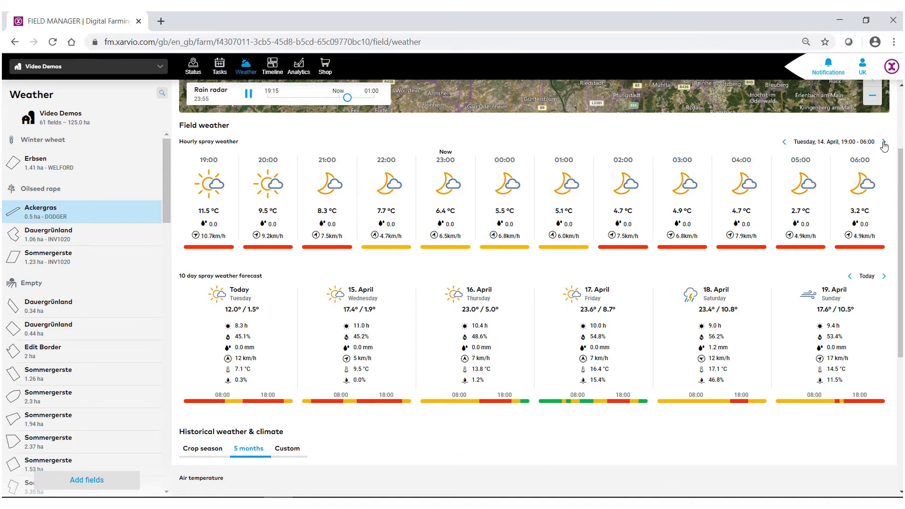
left_click(883, 142)
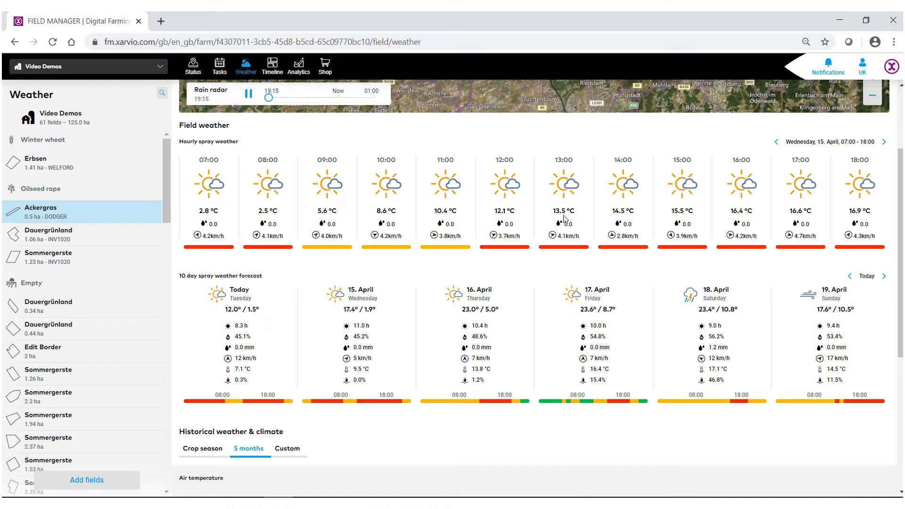
scroll("down", 3)
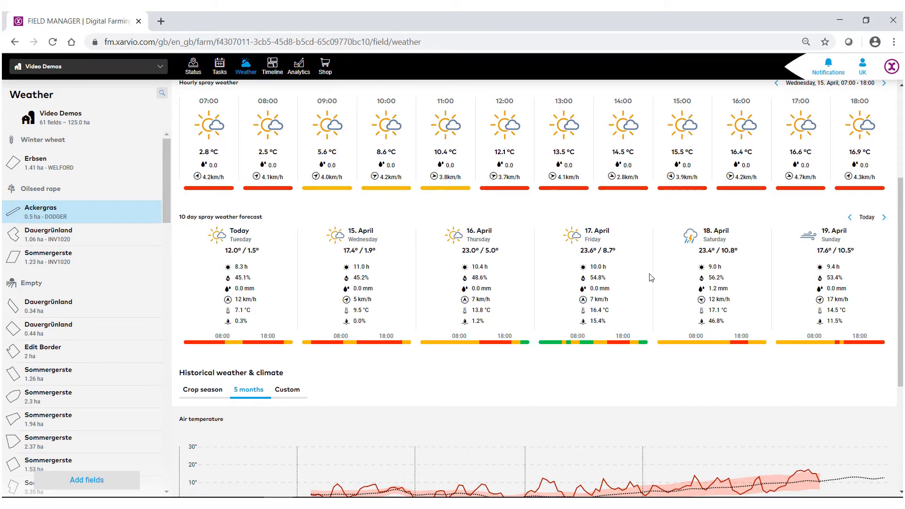
mouse_move(430, 270)
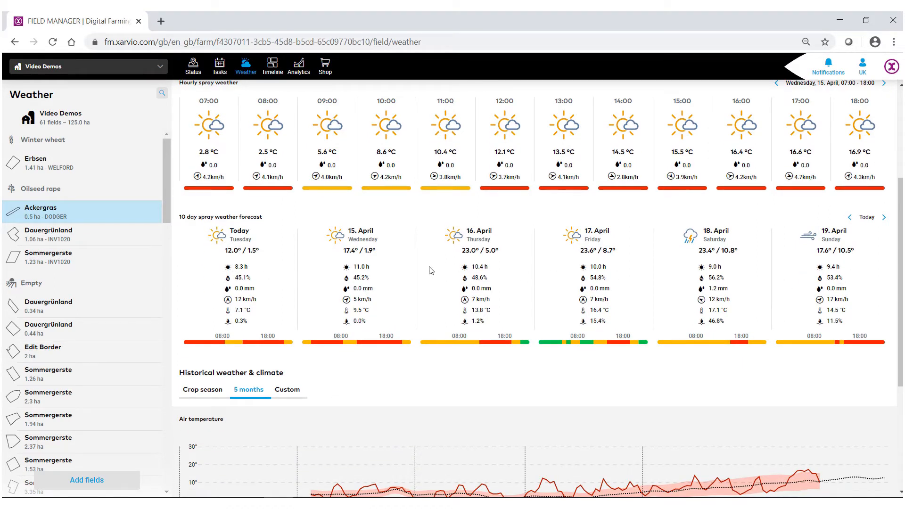
mouse_move(804, 241)
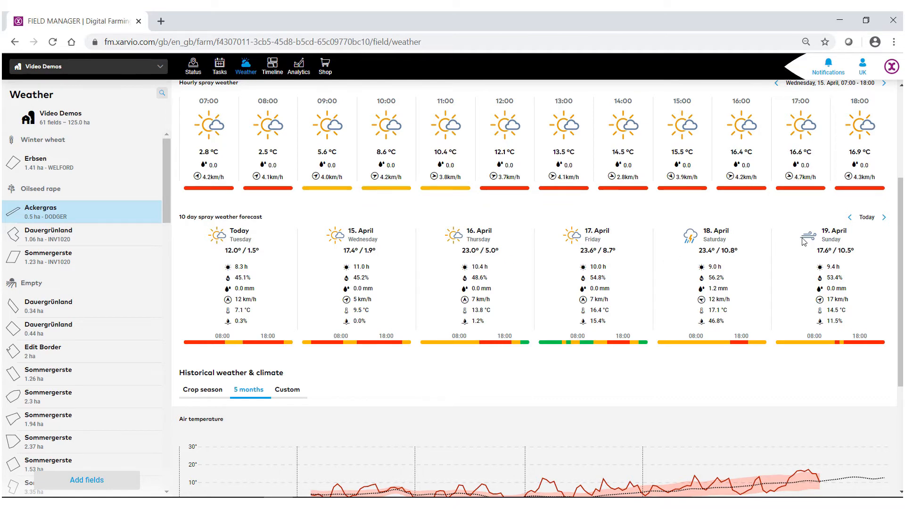
left_click(882, 217)
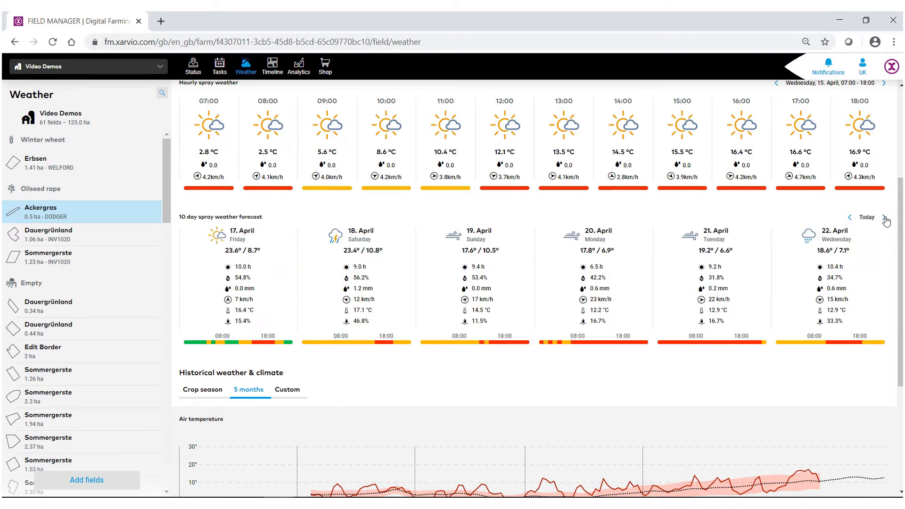
left_click(883, 218)
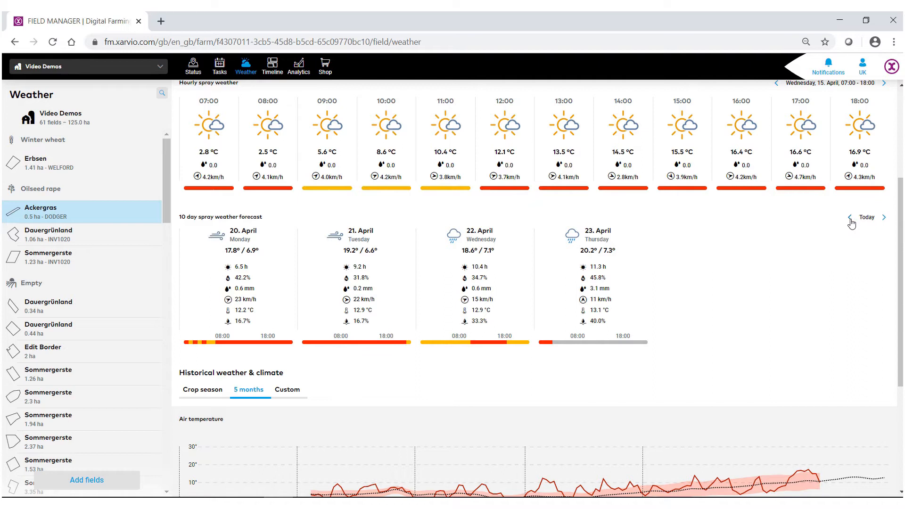
left_click(867, 217)
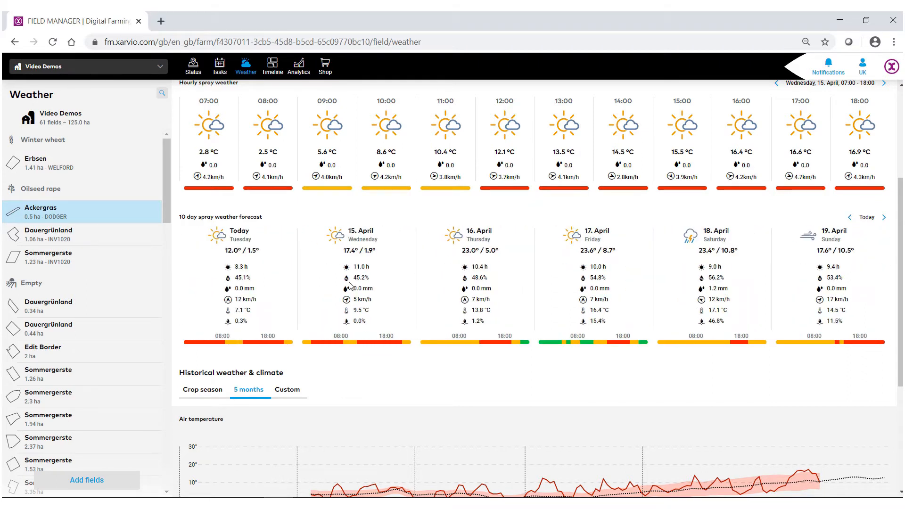
mouse_move(349, 272)
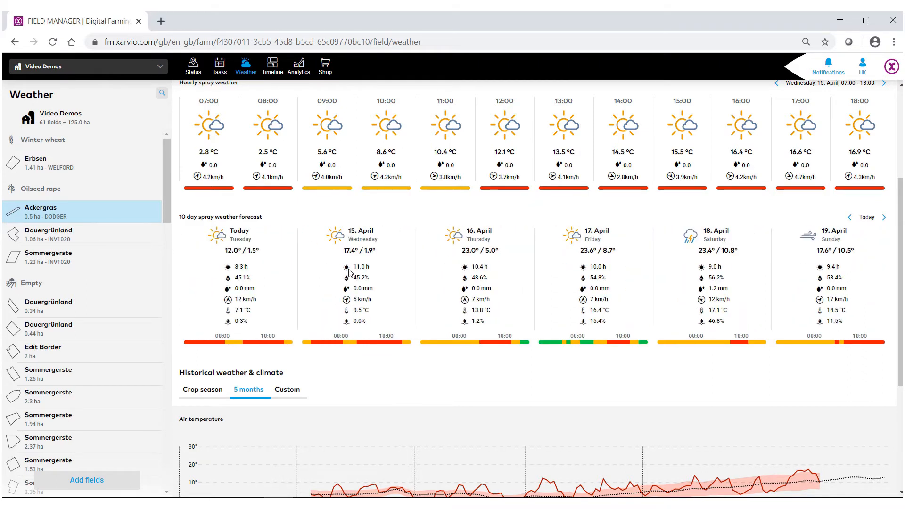
mouse_move(388, 272)
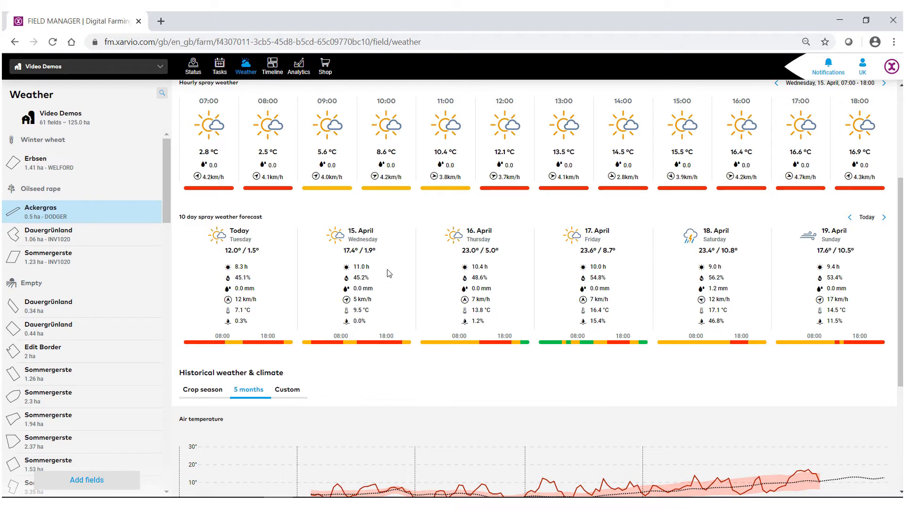
mouse_move(370, 283)
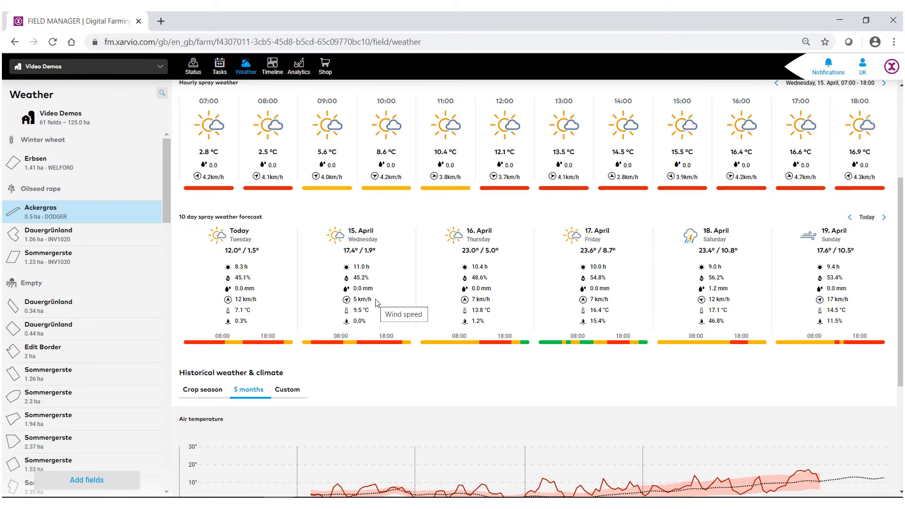
mouse_move(355, 299)
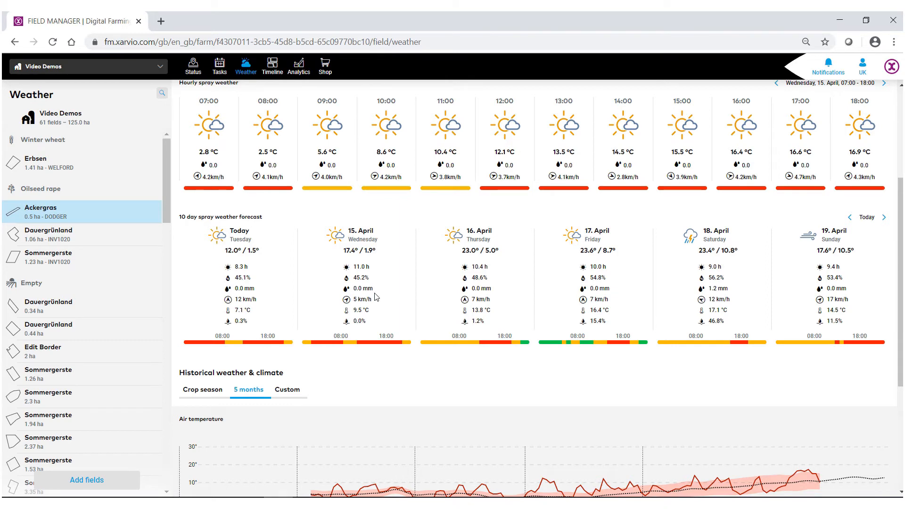
mouse_move(434, 306)
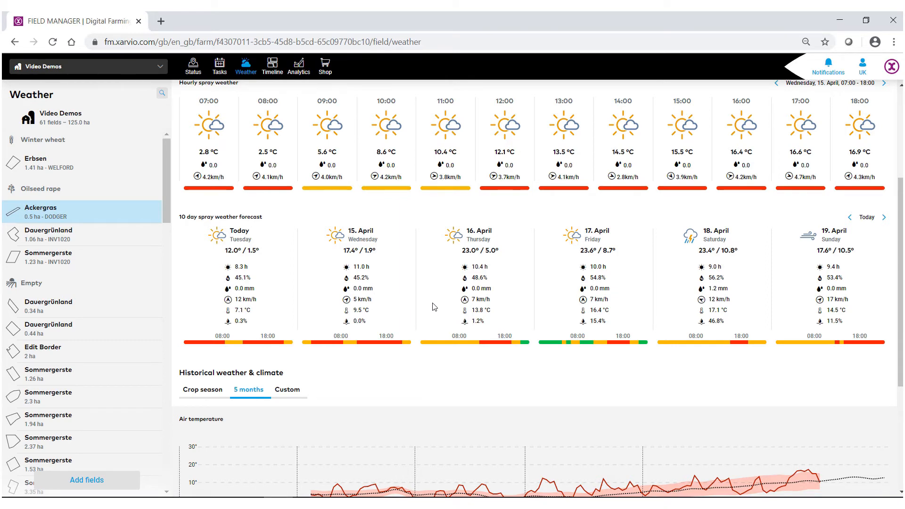
mouse_move(433, 393)
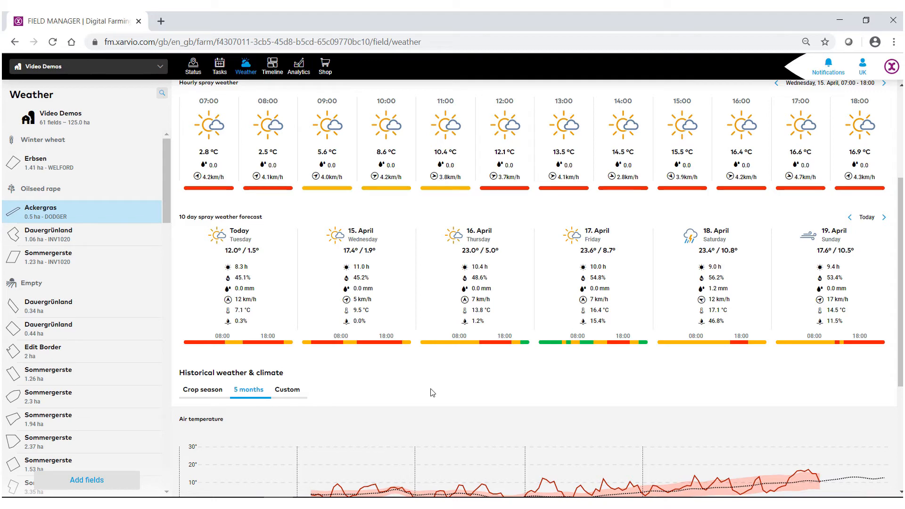
scroll("down", 3)
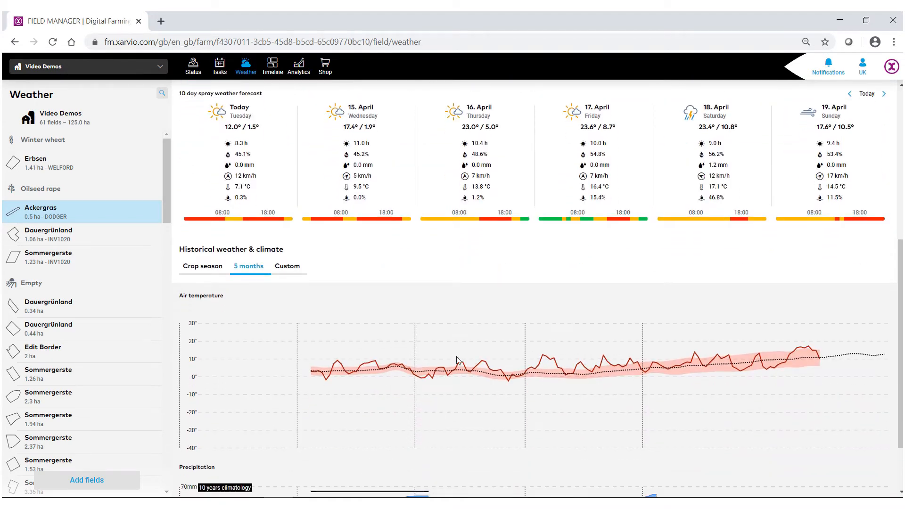
scroll("down", 3)
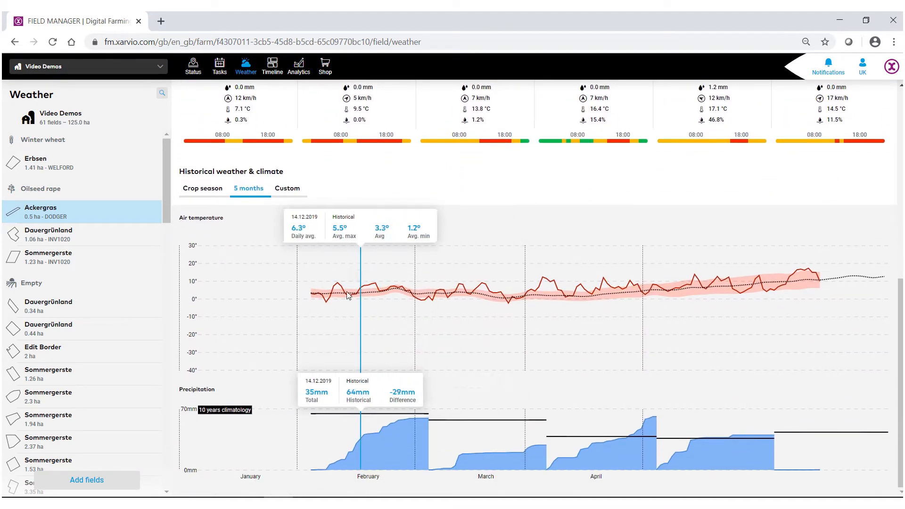
mouse_move(201, 390)
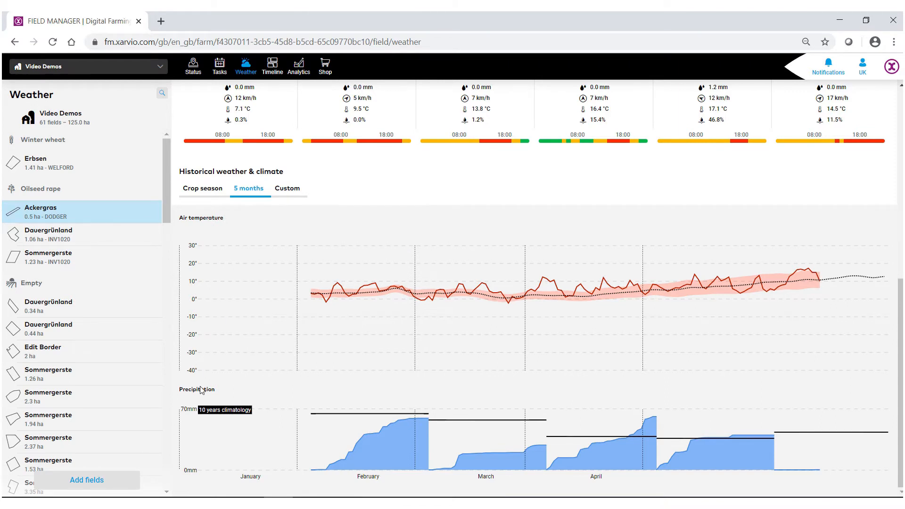
mouse_move(475, 289)
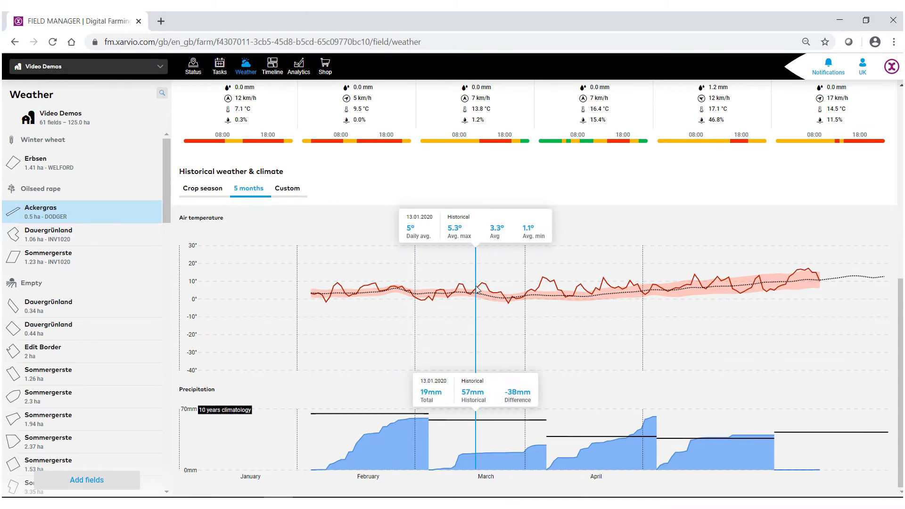
mouse_move(484, 288)
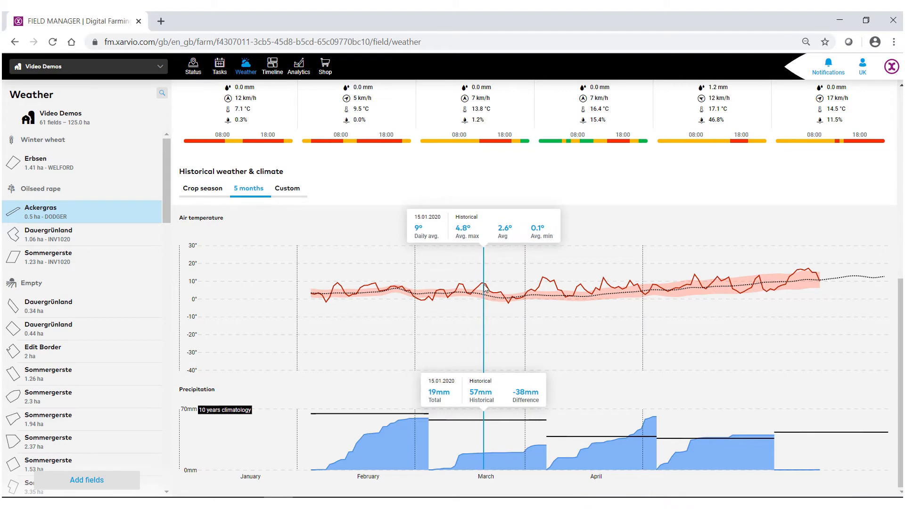
mouse_move(498, 288)
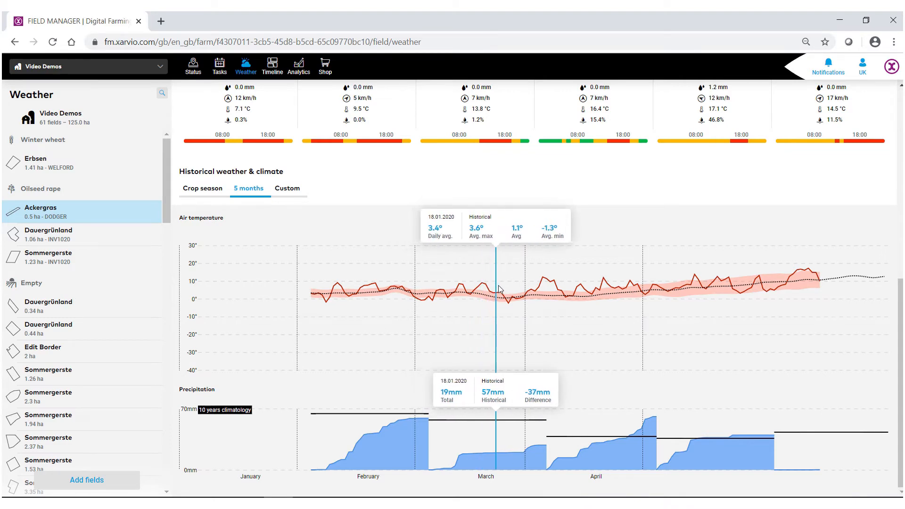
mouse_move(506, 289)
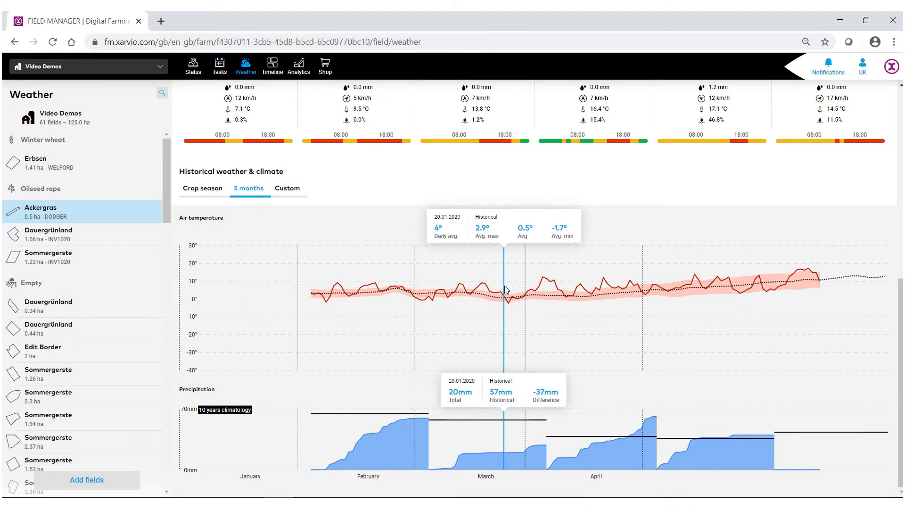
mouse_move(520, 289)
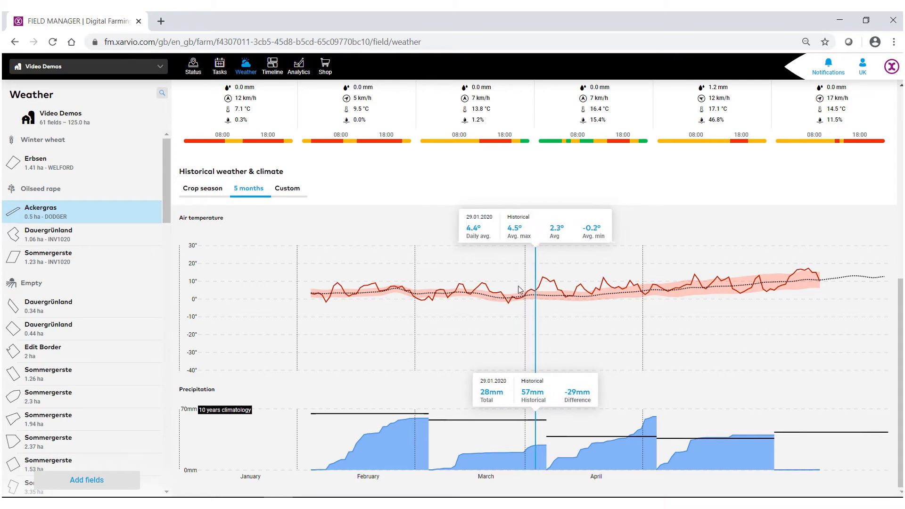
mouse_move(495, 291)
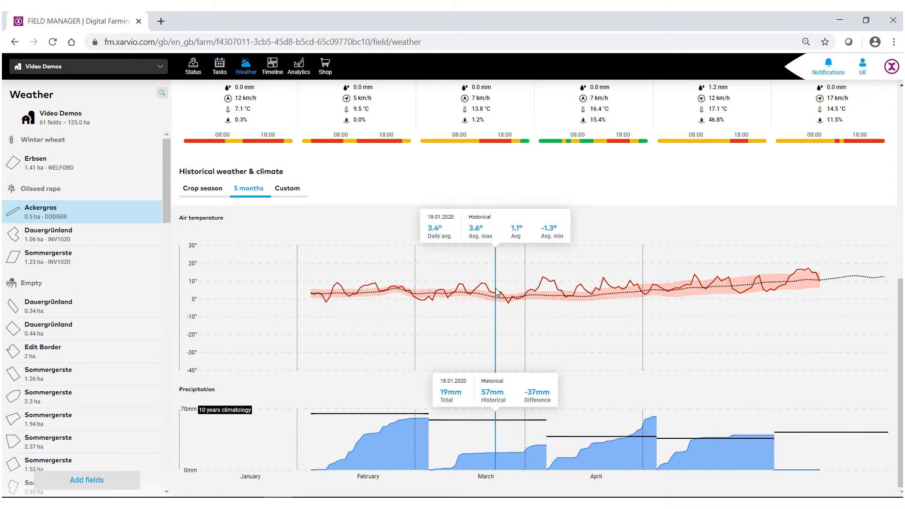
mouse_move(487, 295)
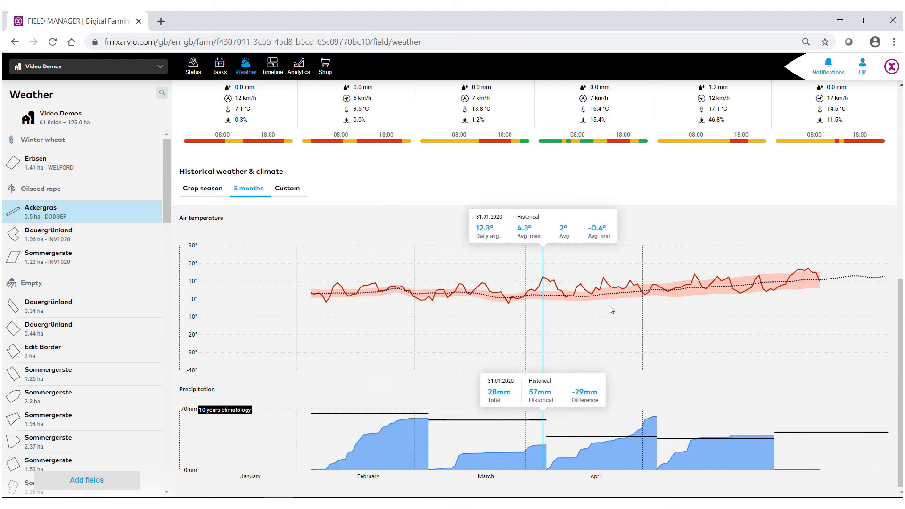
mouse_move(351, 294)
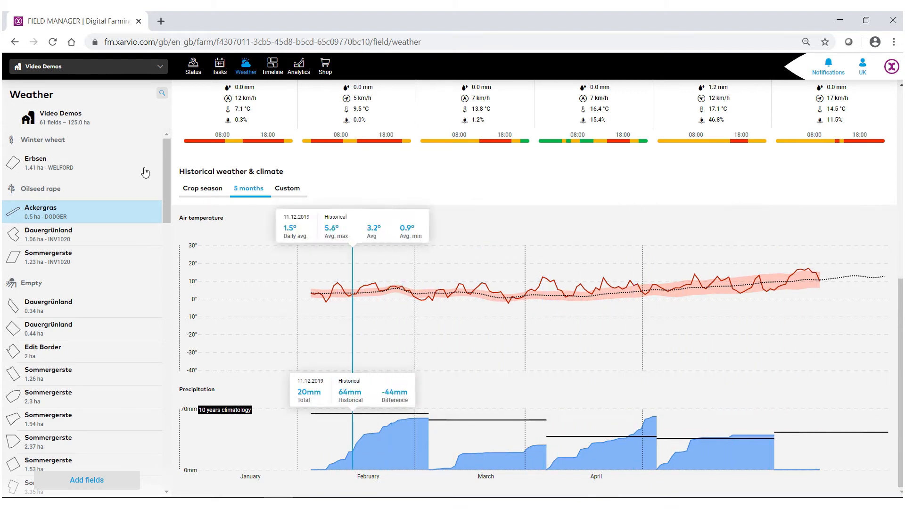
Scroll the historical weather and climate section to view the crop season charts from March 2020
scroll("up", 3)
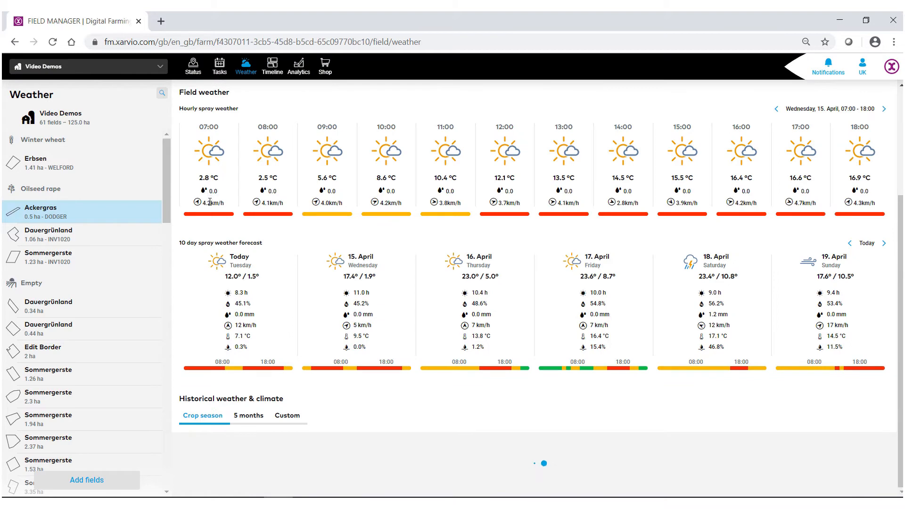
scroll("down", 3)
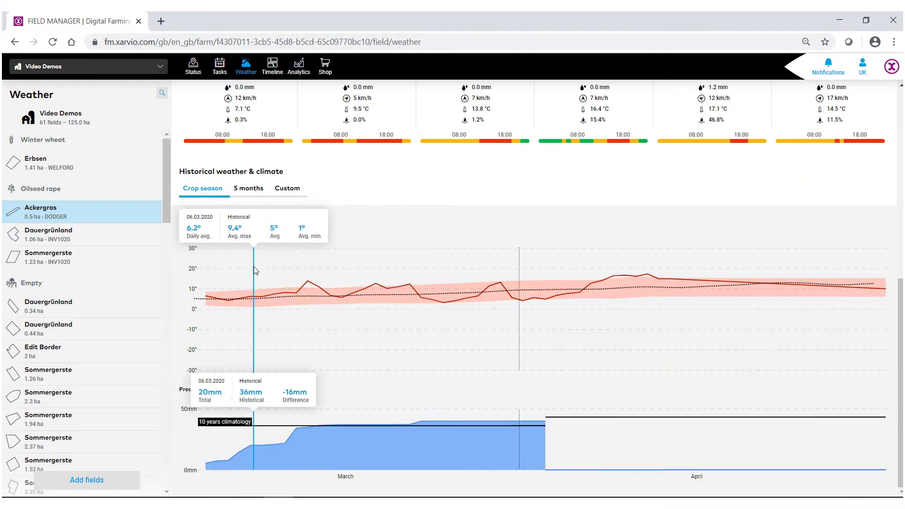
mouse_move(775, 298)
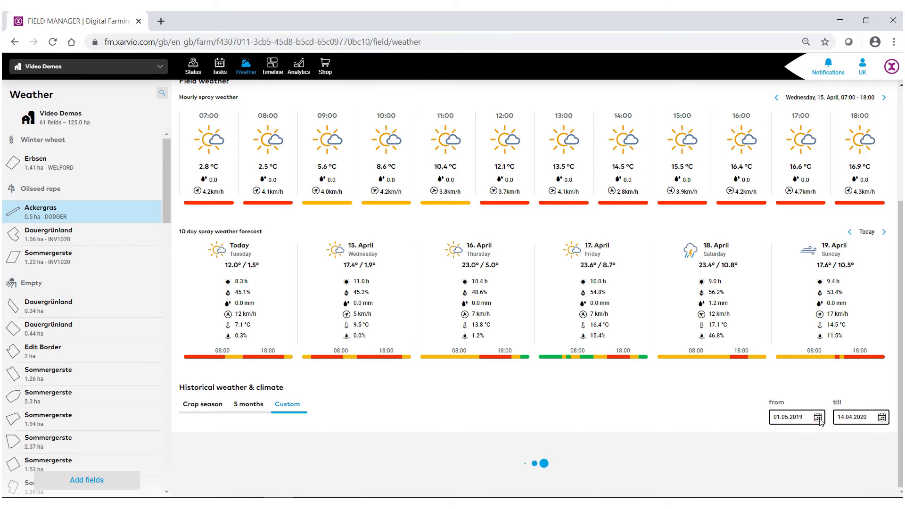
Set the custom historical range start date to 30 April 2019, ending 14.04.2020
scroll("down", 3)
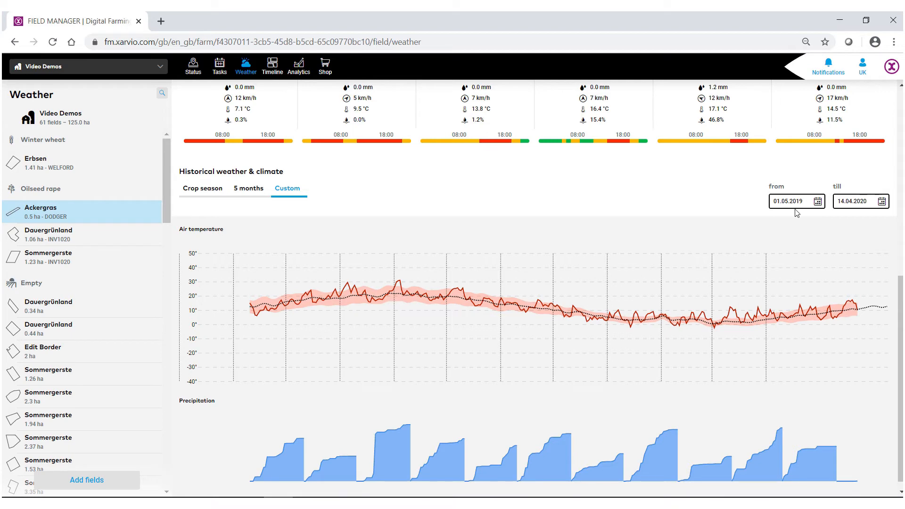
left_click(794, 201)
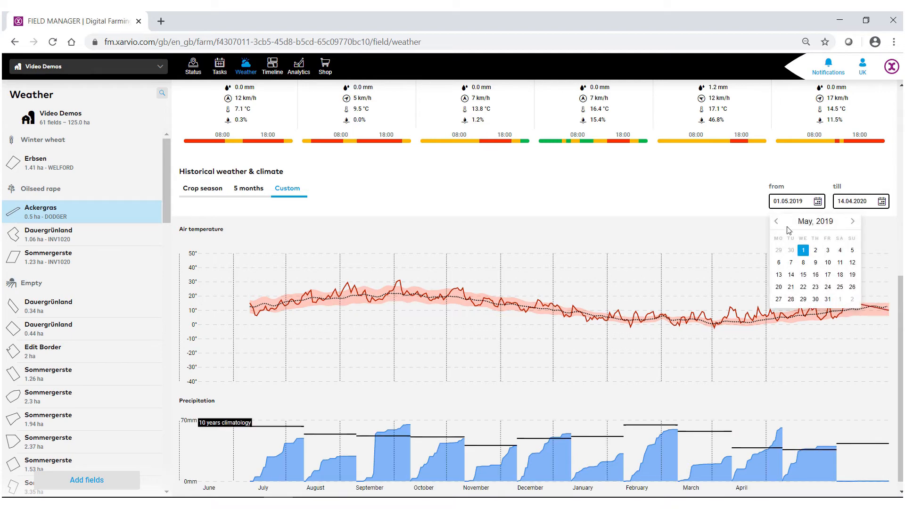
left_click(776, 220)
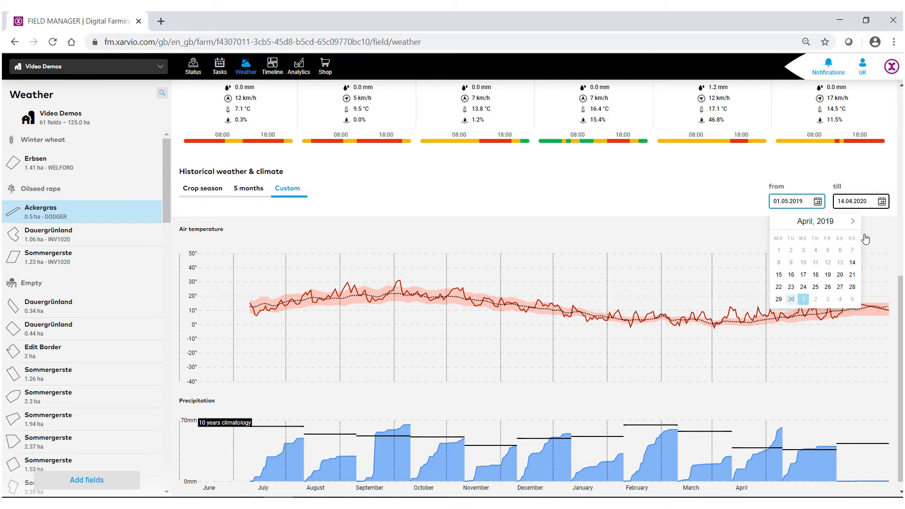
left_click(790, 299)
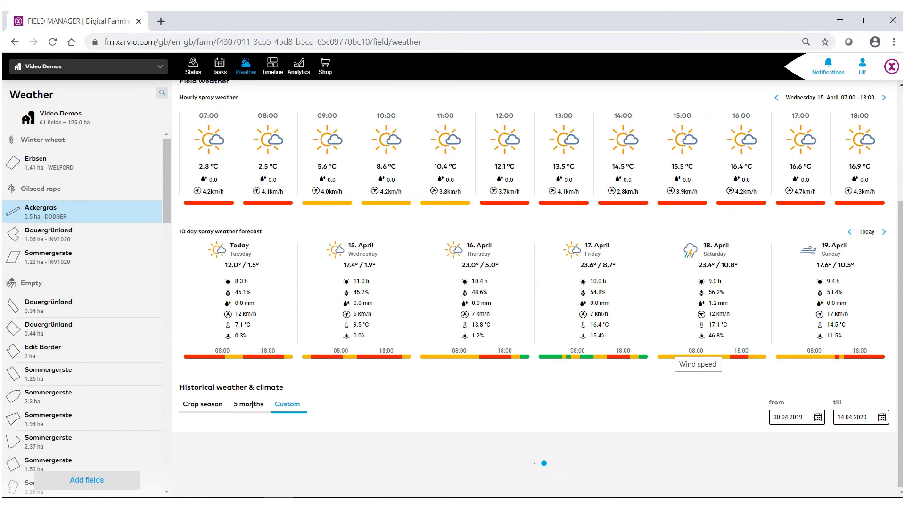
scroll("down", 3)
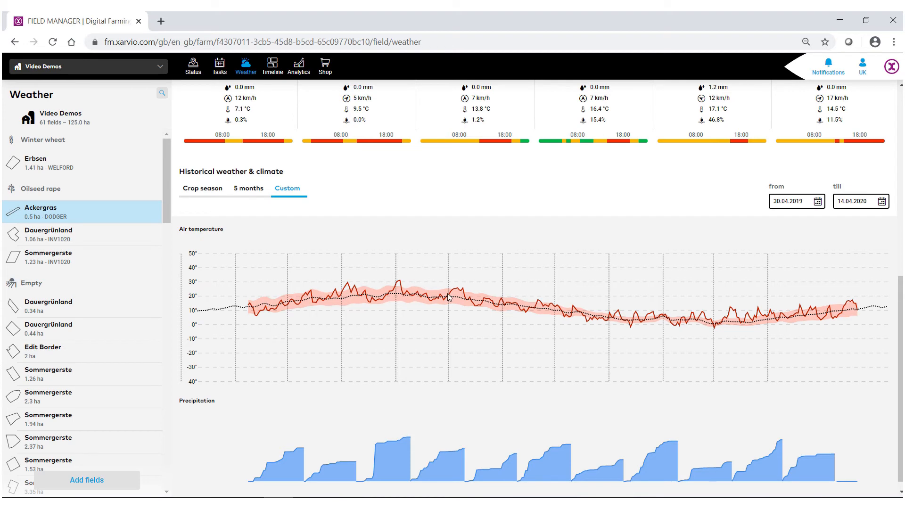
mouse_move(341, 384)
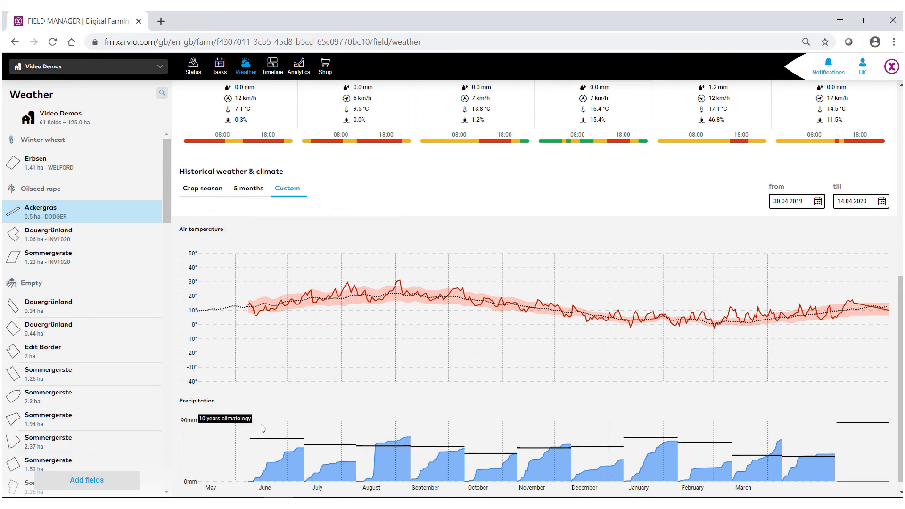
mouse_move(260, 444)
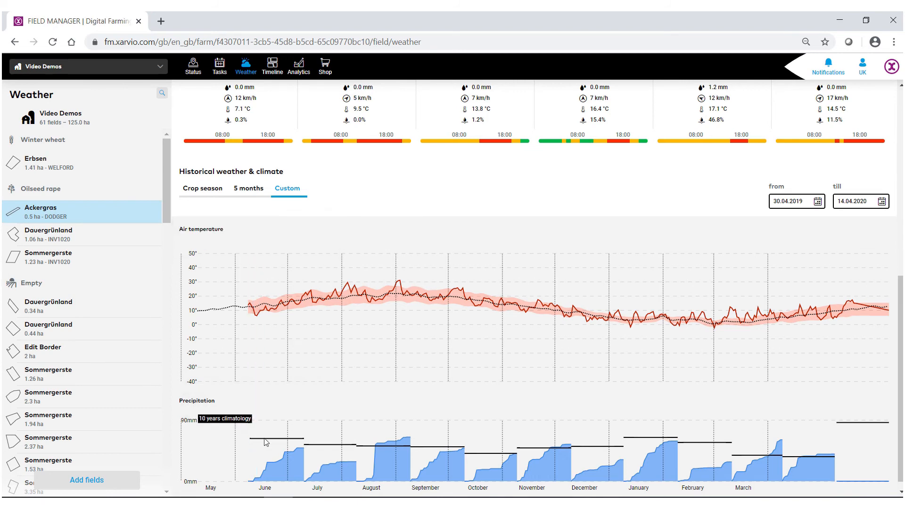
mouse_move(275, 441)
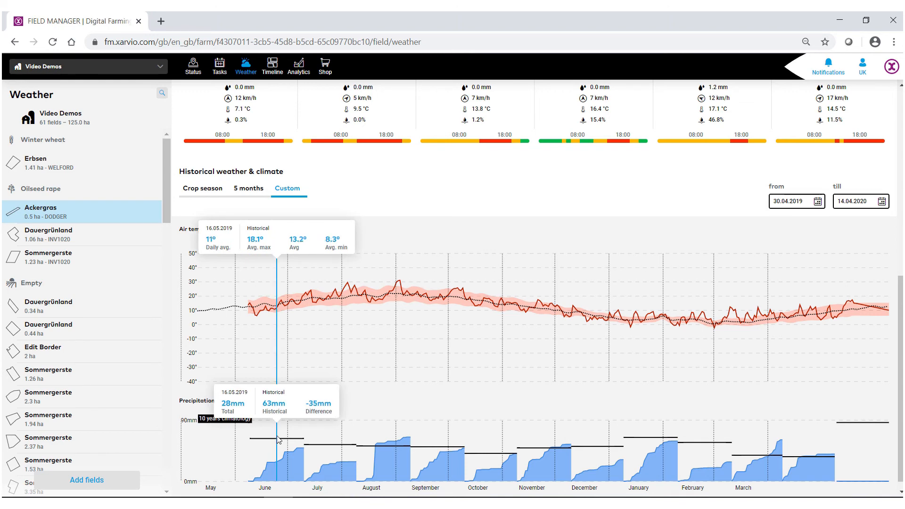
mouse_move(280, 441)
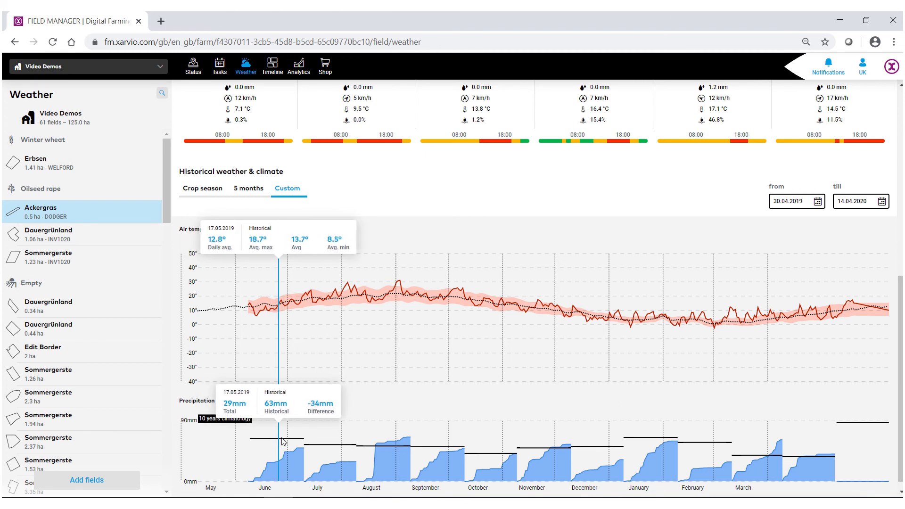
mouse_move(319, 446)
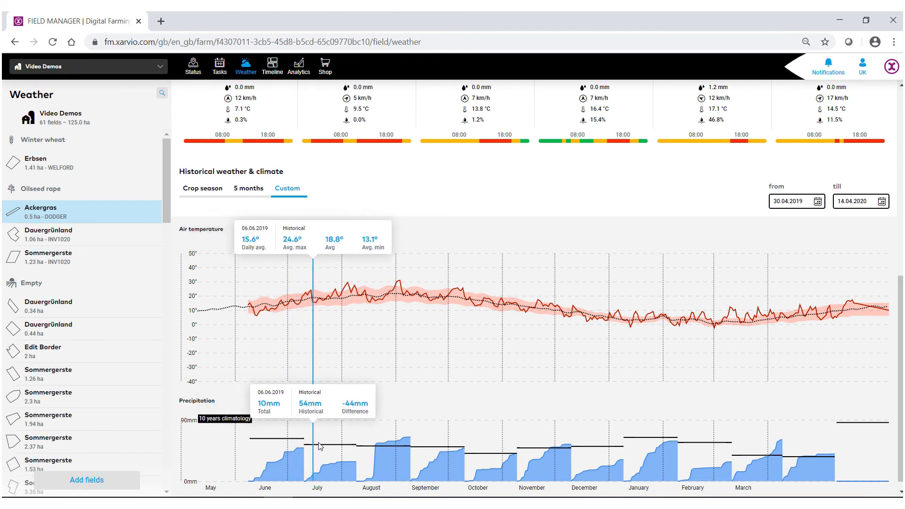
mouse_move(335, 446)
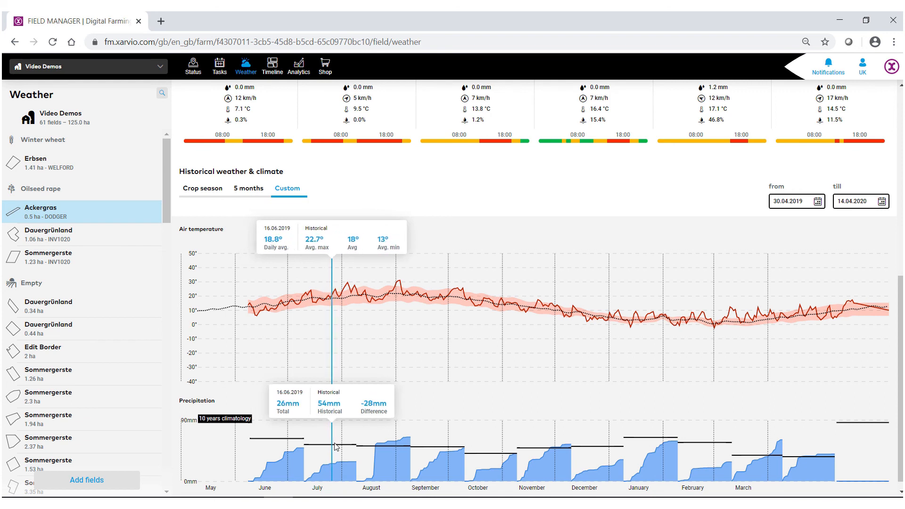
mouse_move(619, 197)
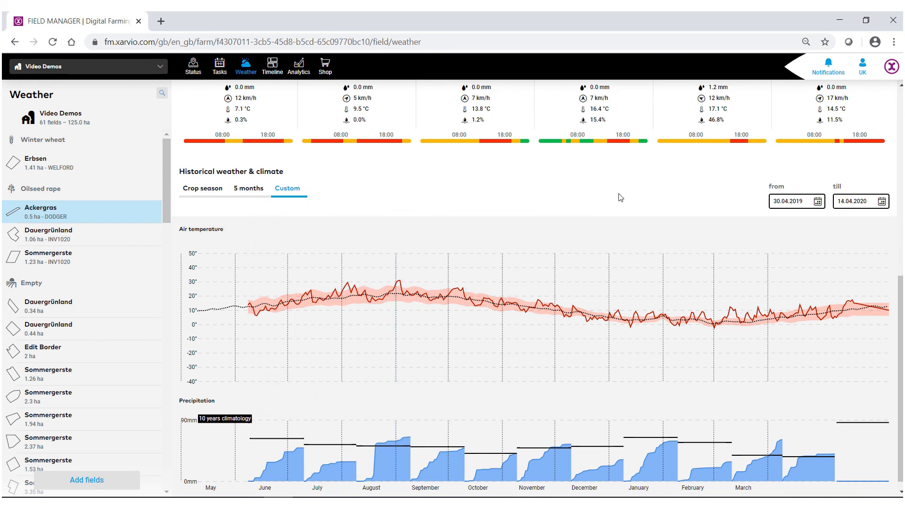
mouse_move(609, 189)
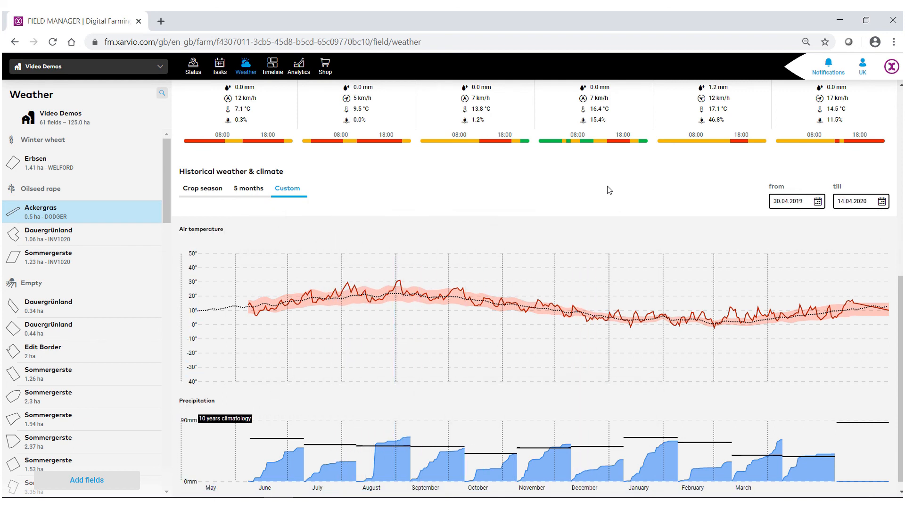